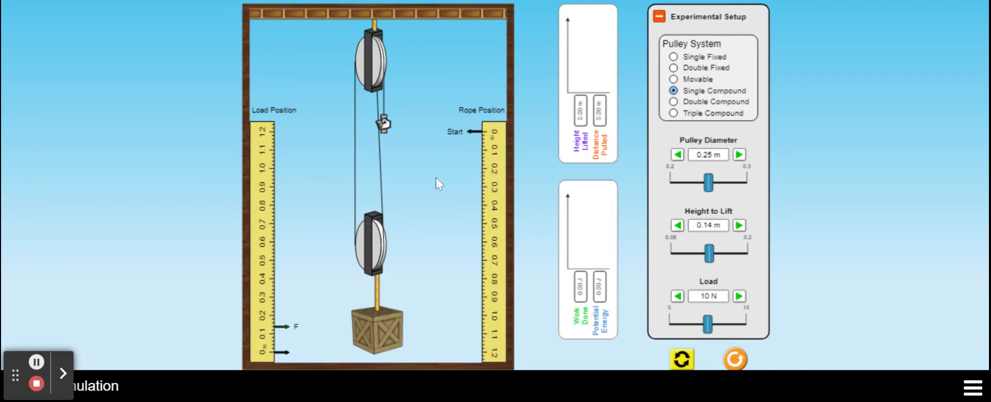
mouse_move(405, 192)
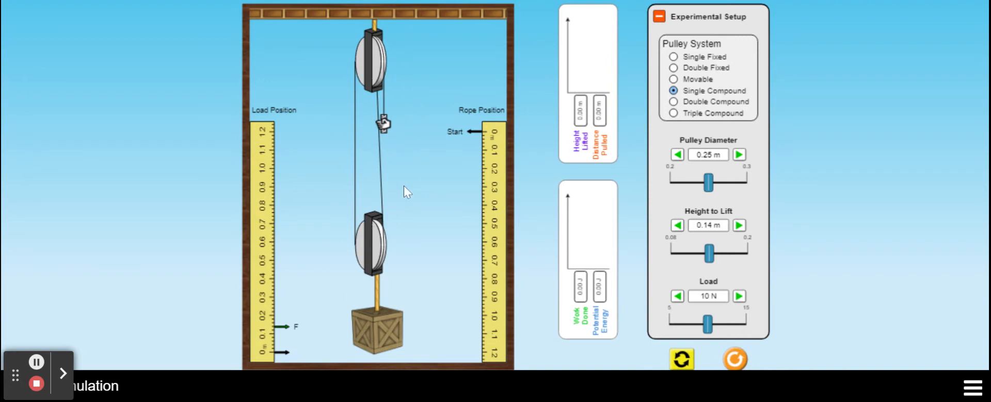
mouse_move(420, 171)
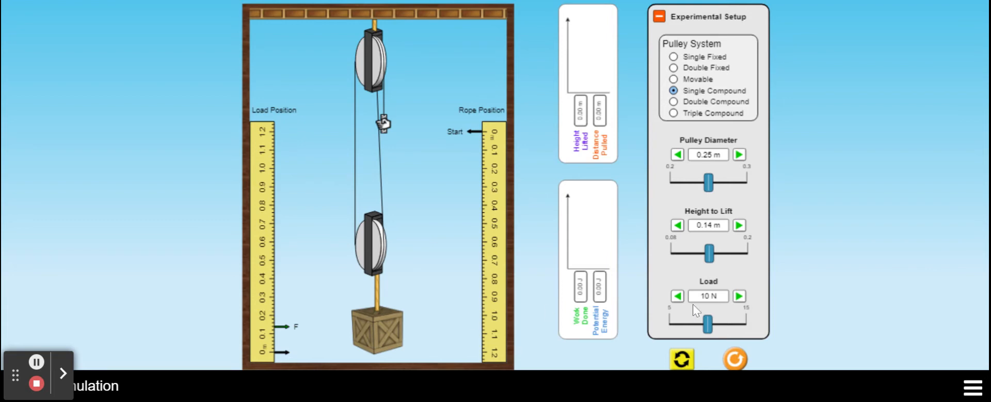
mouse_move(714, 302)
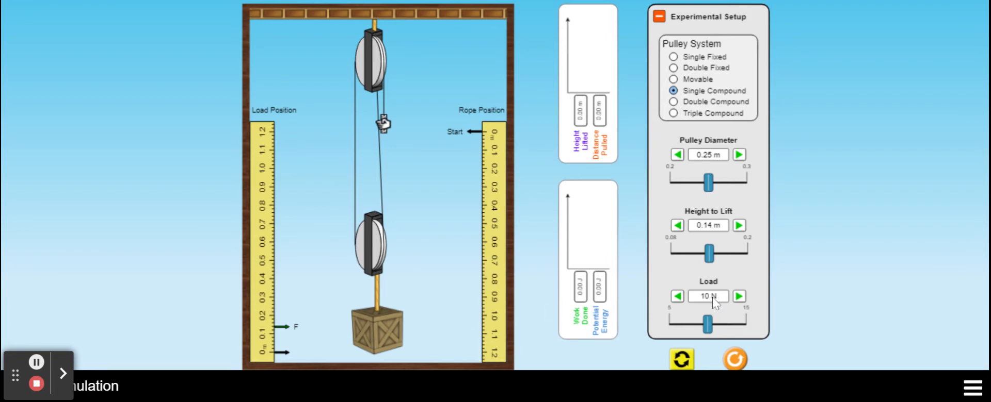
mouse_move(709, 234)
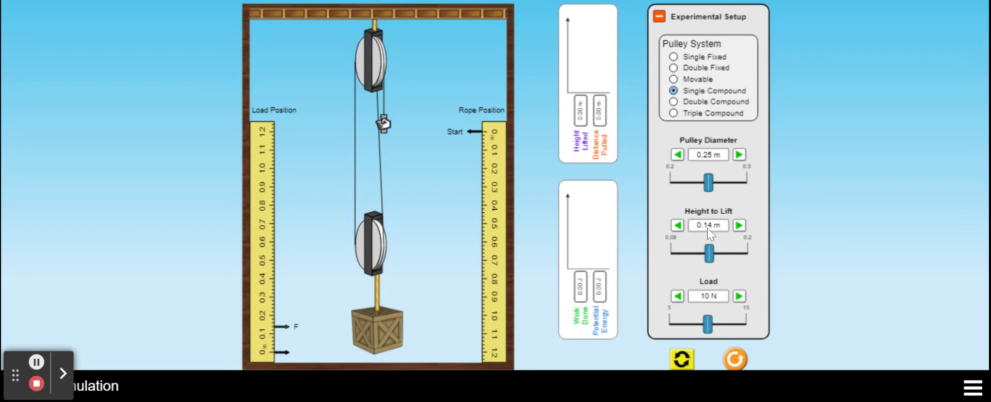
mouse_move(708, 234)
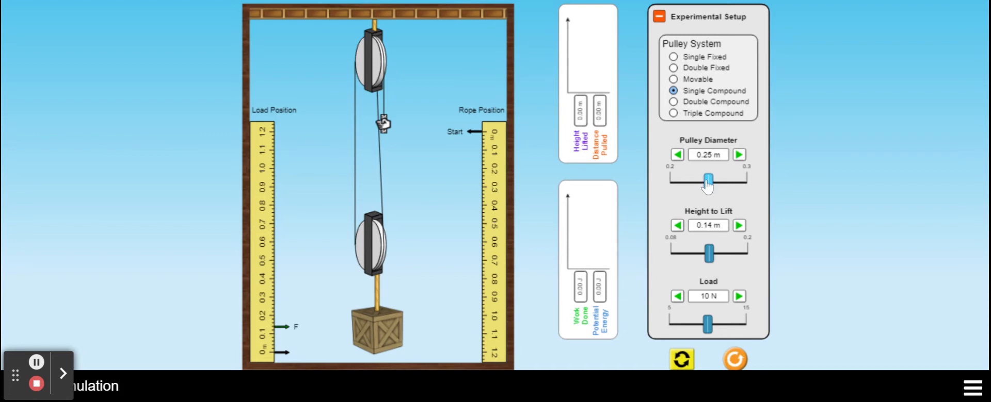
mouse_move(435, 197)
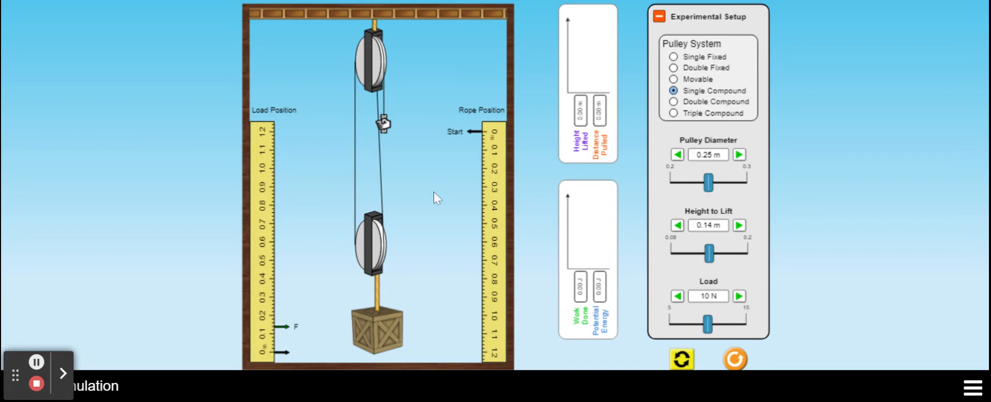
mouse_move(417, 150)
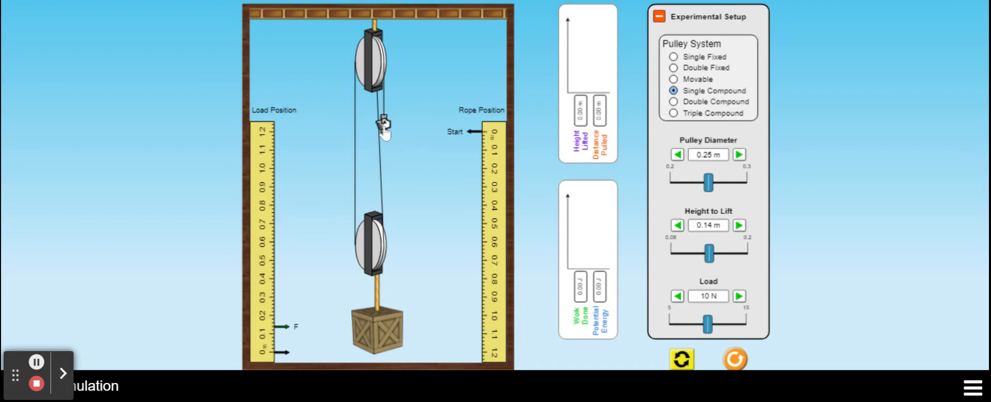
Step: Lift the 10 N load 0.14 m, recording 5.00 N applied force, ideal MA 2.00 and 1.40 J work
left_click(382, 123)
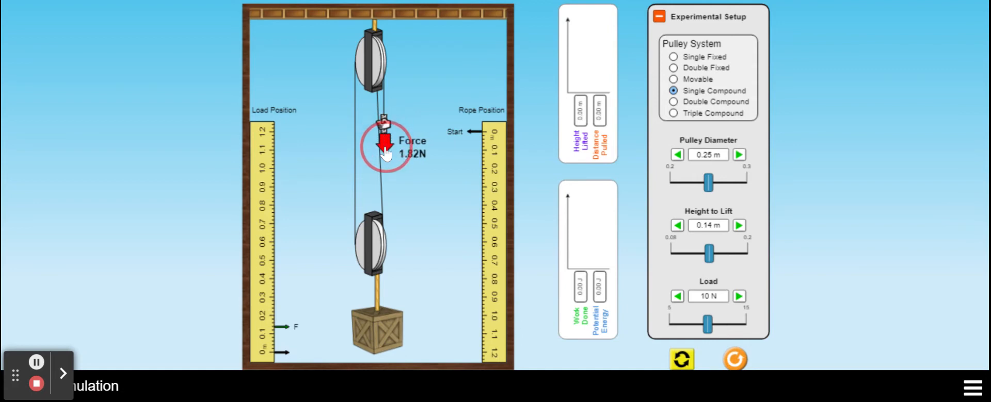
left_click_drag(383, 149, 385, 180)
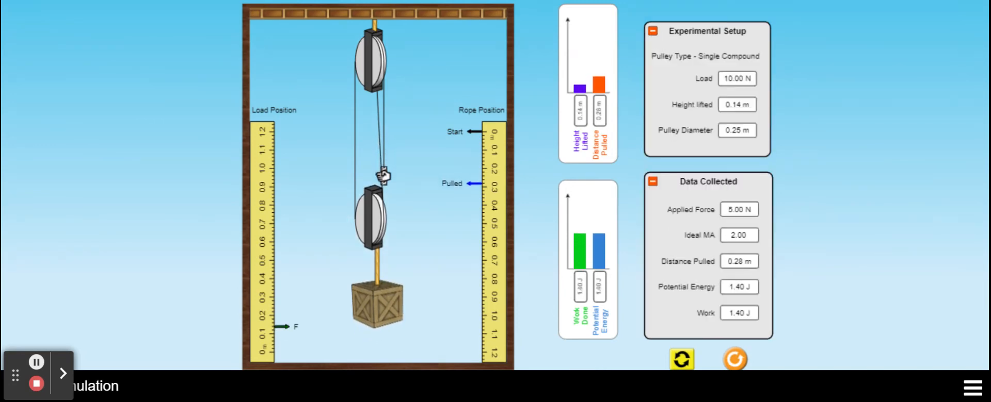
mouse_move(475, 178)
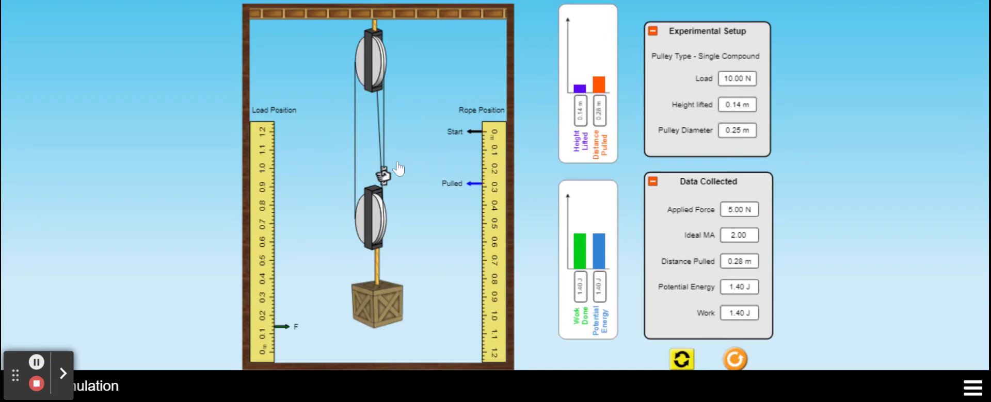
mouse_move(669, 167)
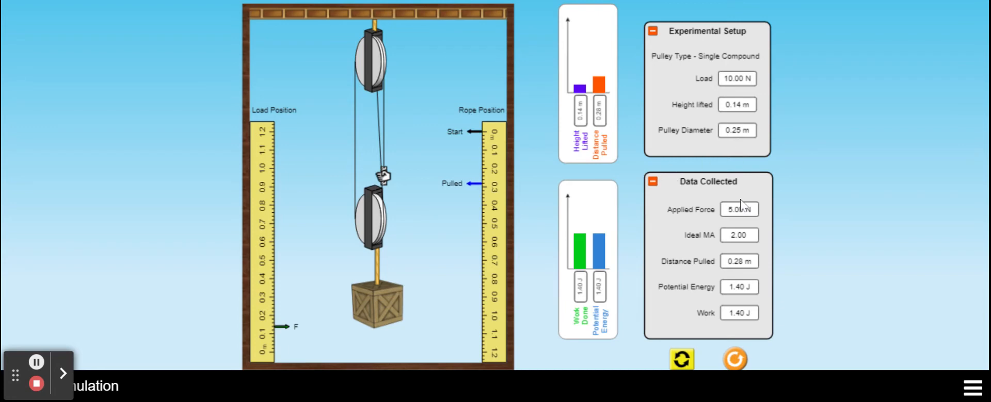
mouse_move(767, 215)
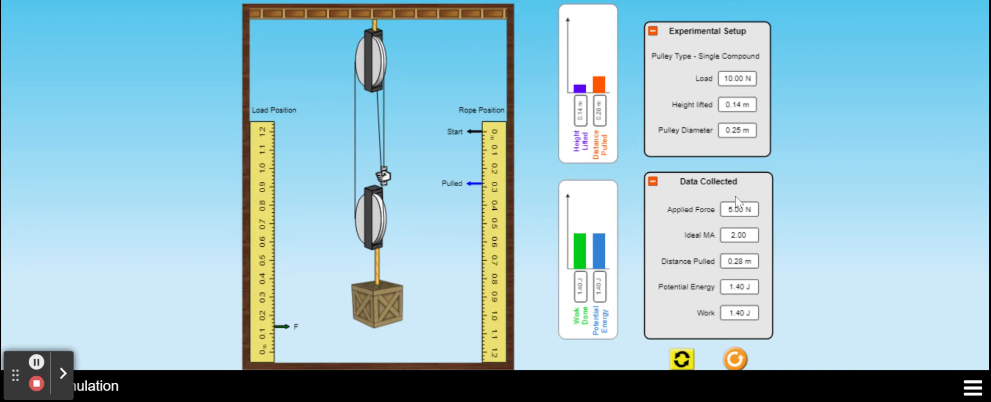
mouse_move(750, 272)
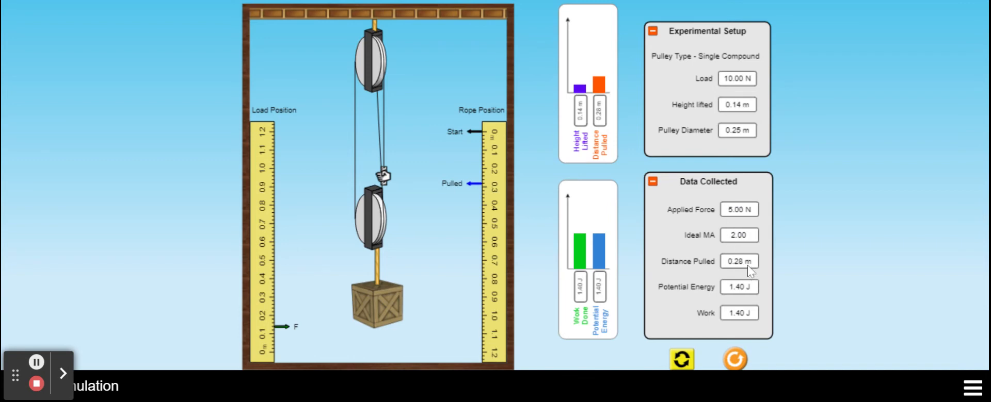
mouse_move(723, 266)
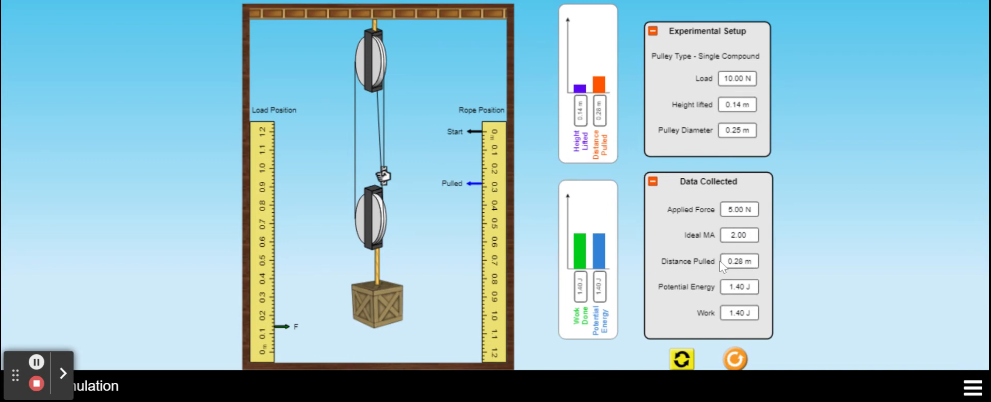
mouse_move(744, 268)
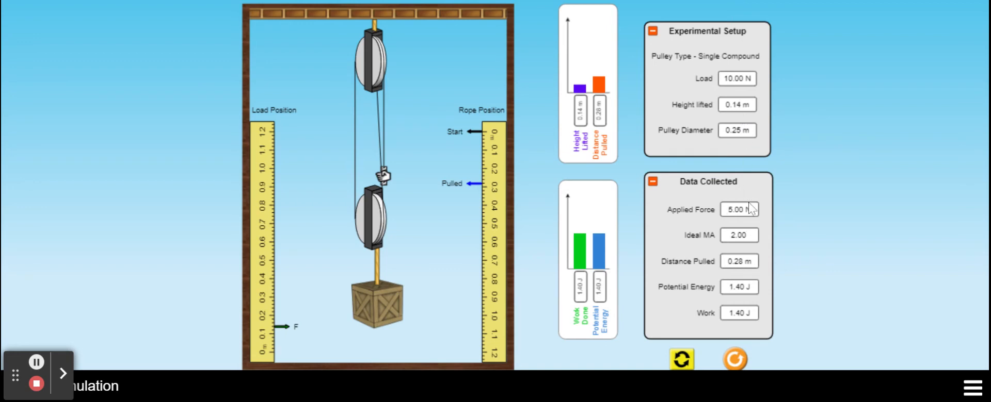
mouse_move(750, 229)
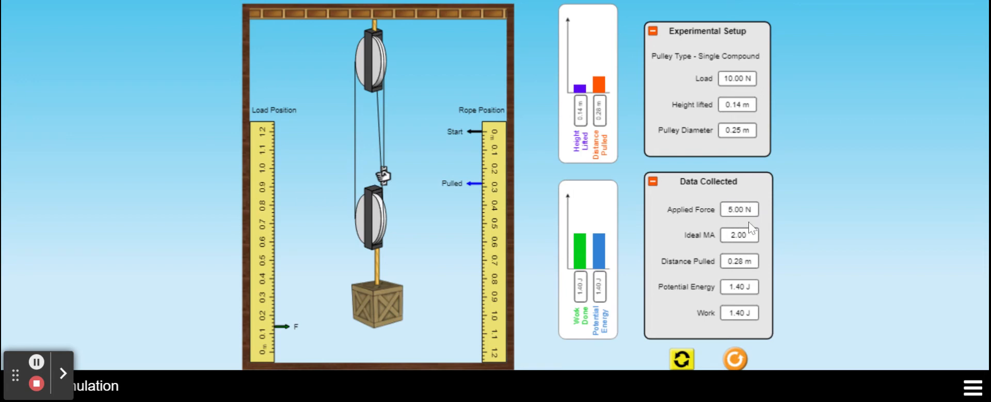
mouse_move(750, 209)
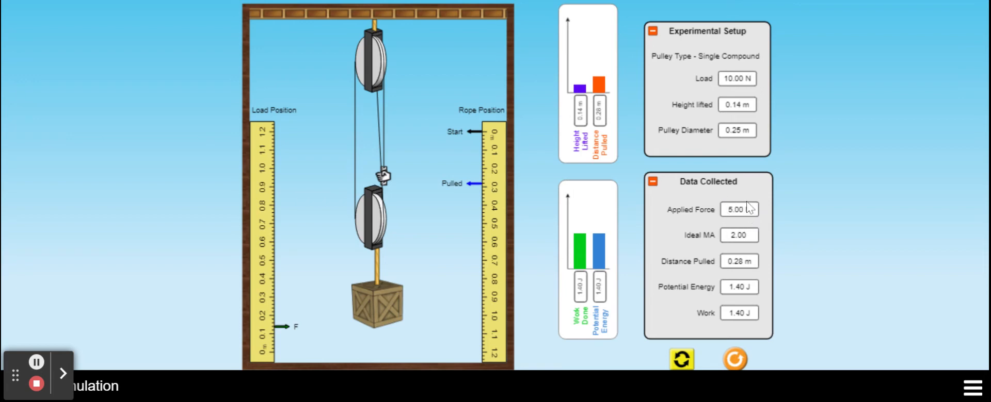
mouse_move(750, 274)
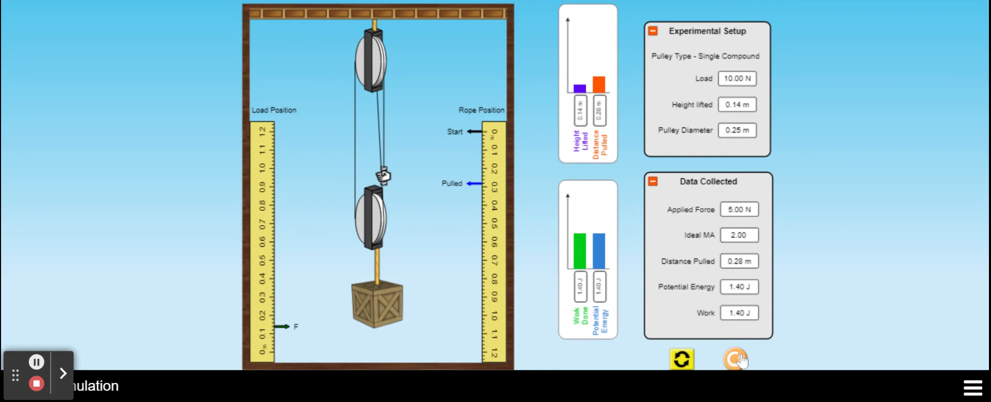
Step: Reset the run and select the Double Compound pulley for the same 10 N load
left_click(735, 361)
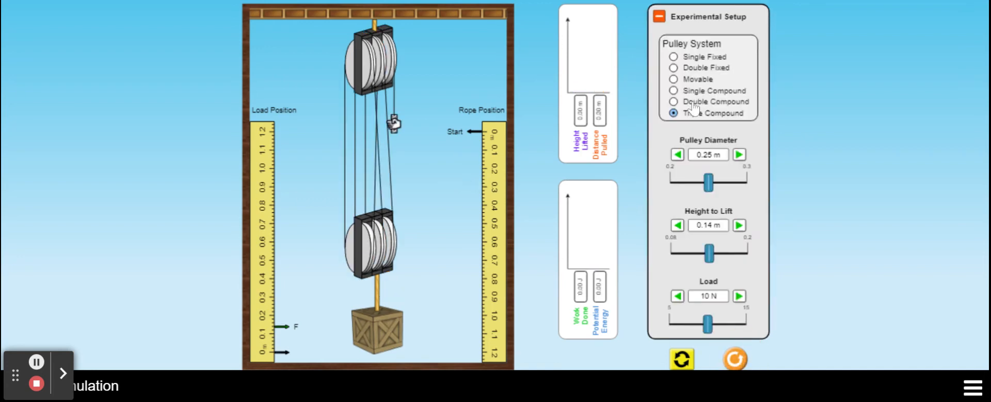
left_click(674, 102)
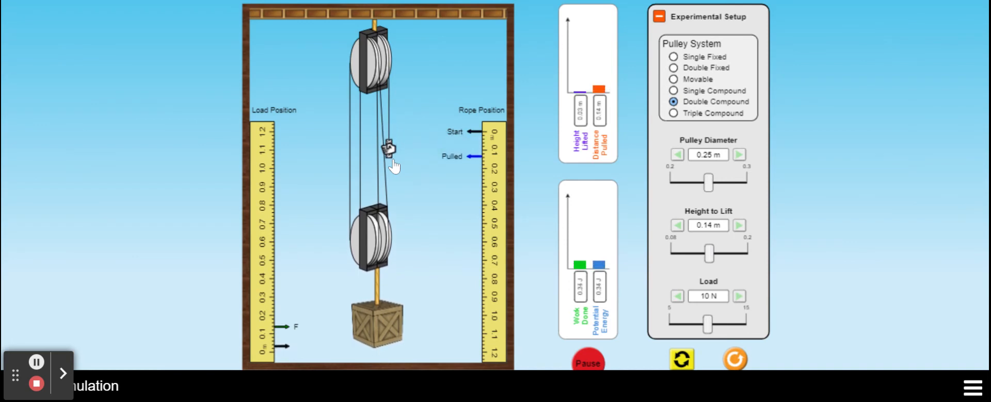
left_click_drag(385, 147, 386, 182)
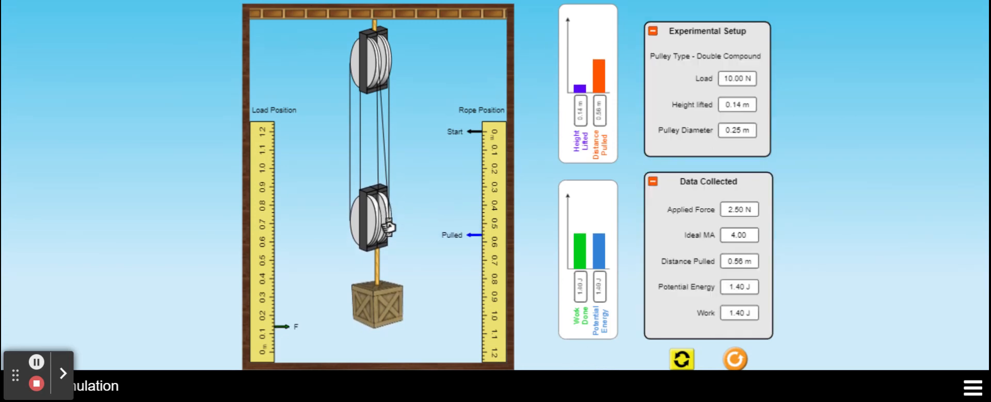
mouse_move(480, 152)
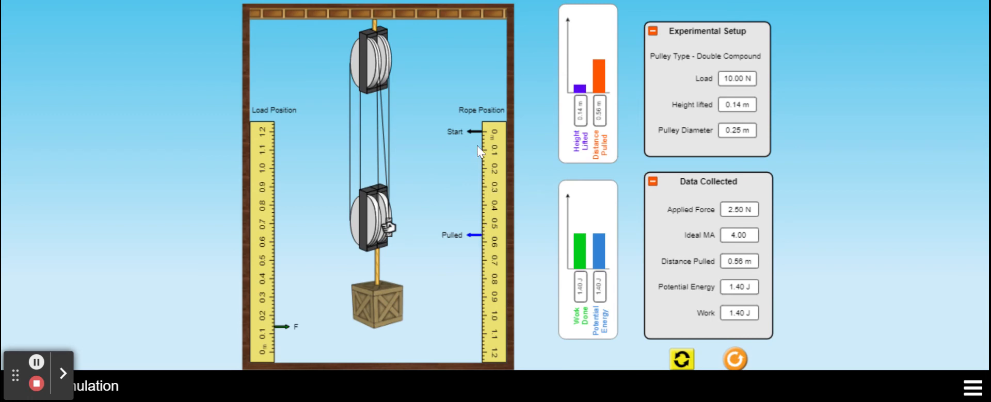
mouse_move(479, 233)
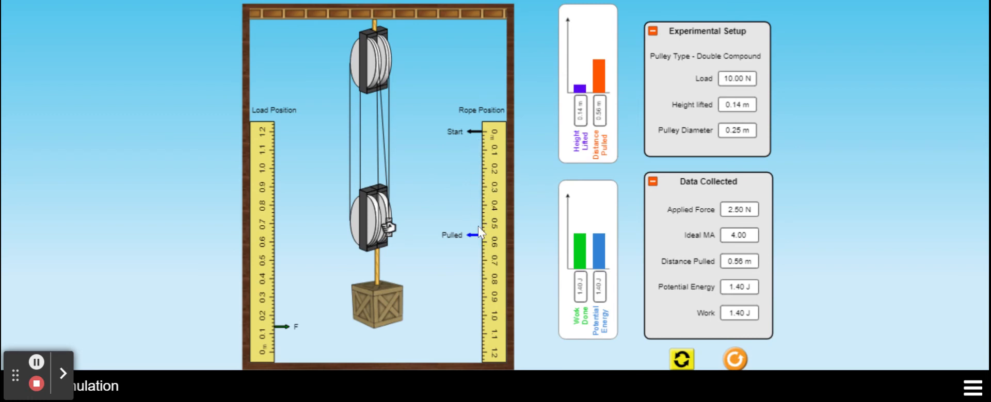
mouse_move(760, 280)
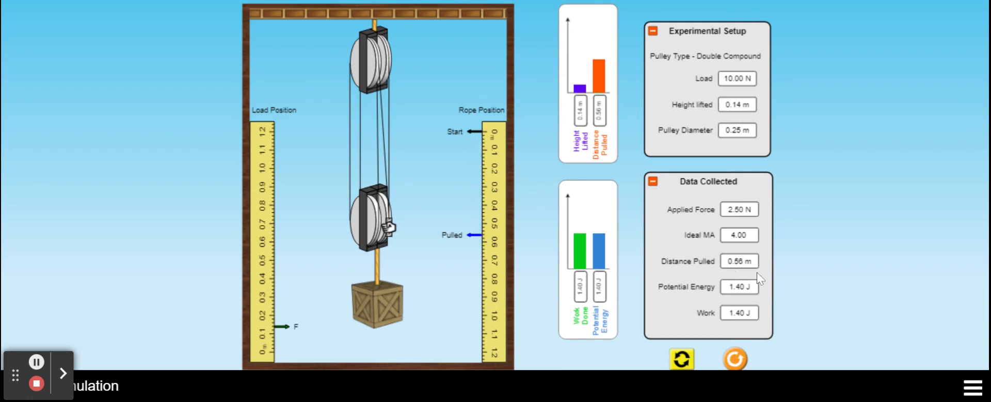
mouse_move(746, 261)
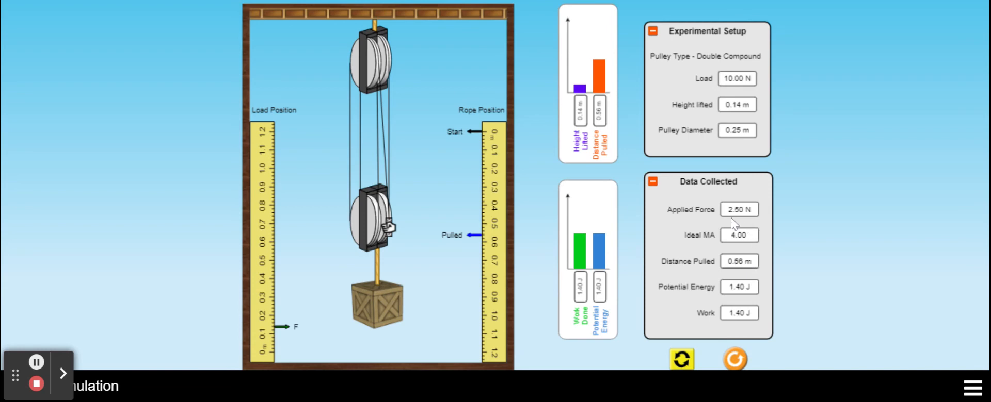
mouse_move(732, 226)
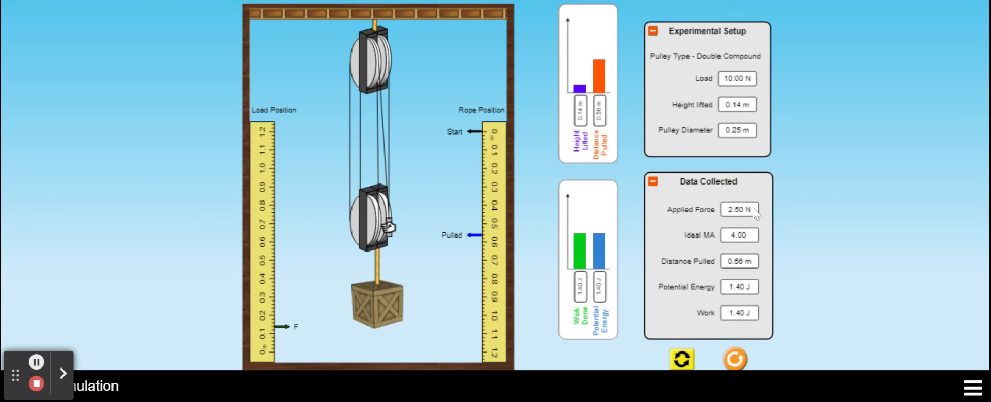
mouse_move(757, 222)
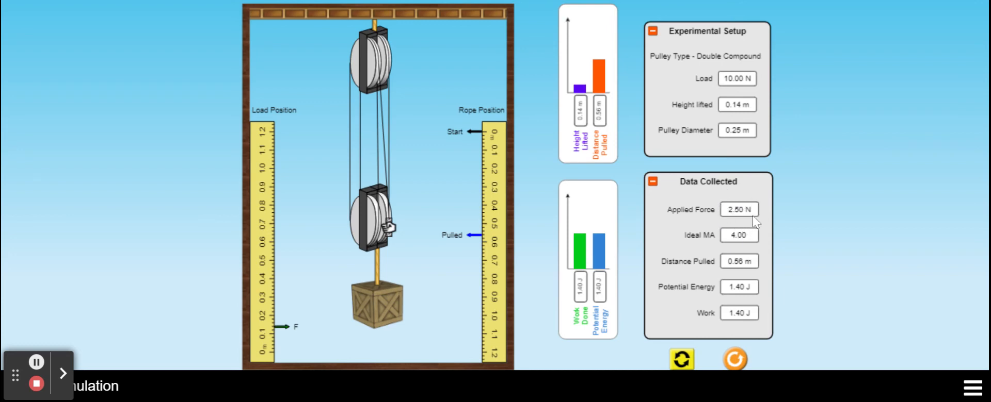
mouse_move(727, 280)
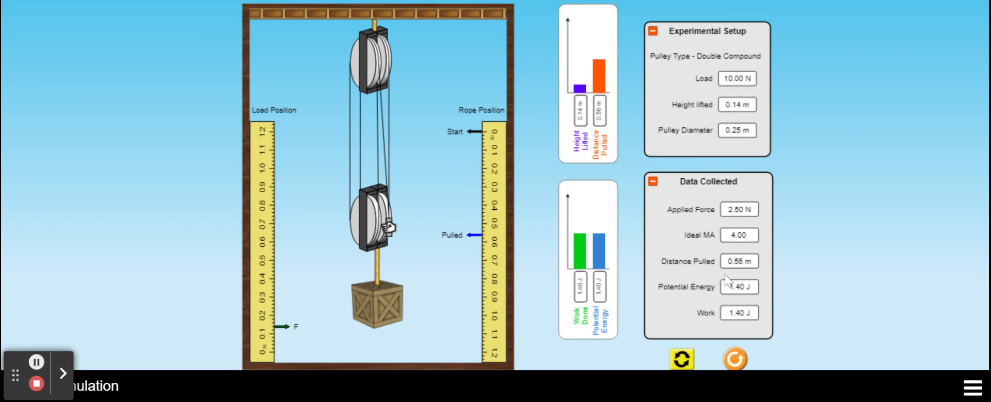
mouse_move(726, 255)
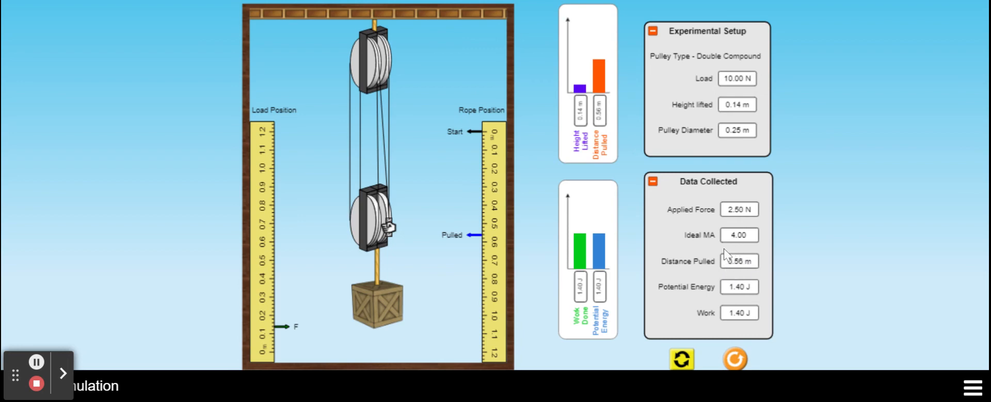
mouse_move(728, 246)
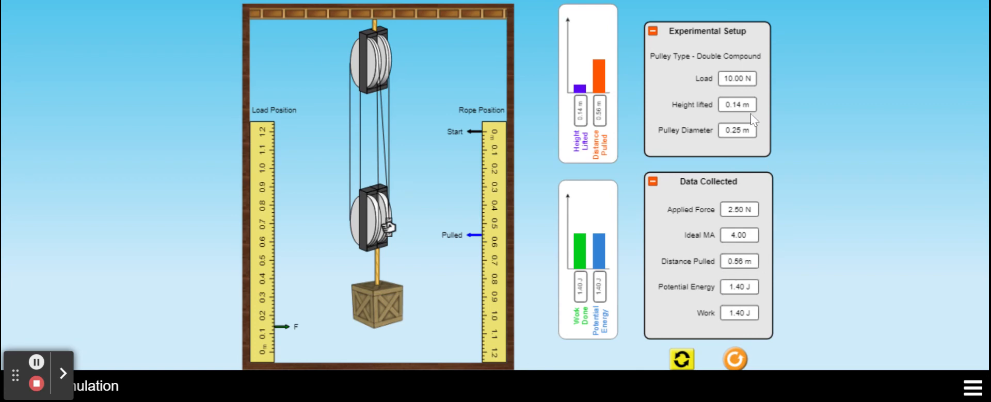
mouse_move(749, 113)
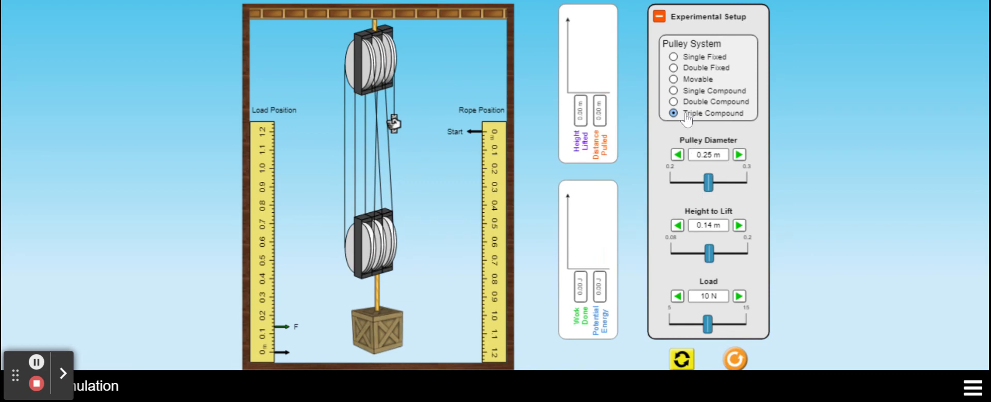
mouse_move(671, 129)
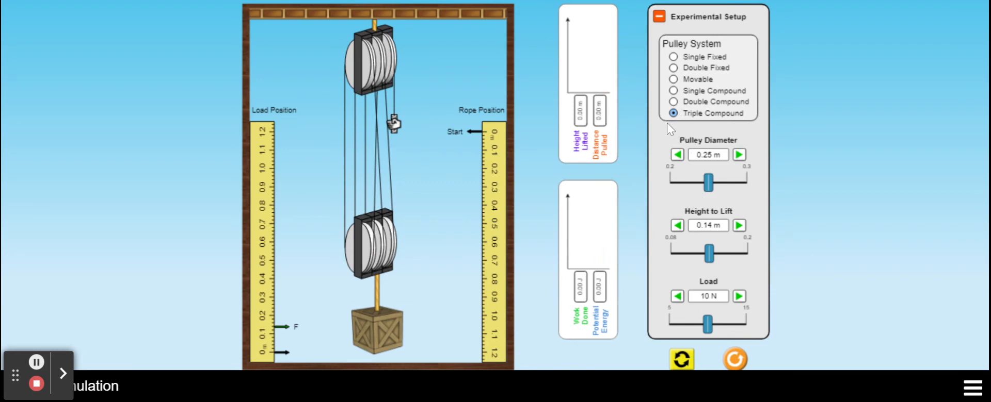
mouse_move(672, 126)
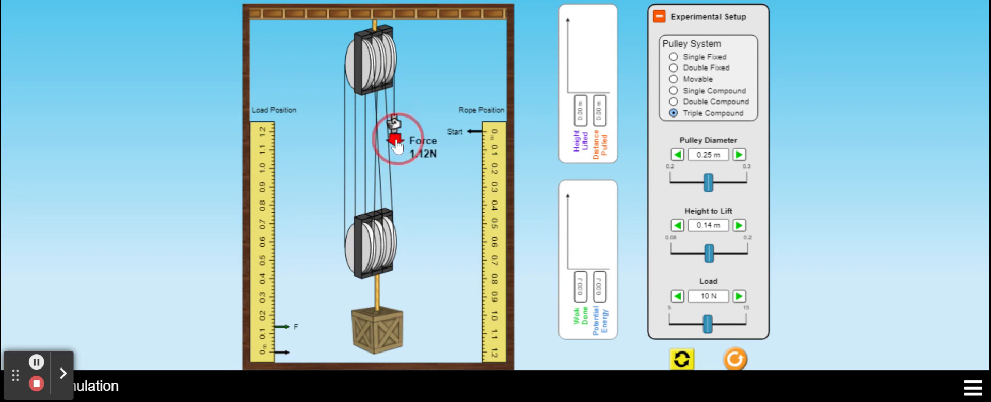
Step: Pull 0.84 m of rope to lift the load with 1.67 N force and ideal MA 6.00
left_click_drag(396, 138, 397, 151)
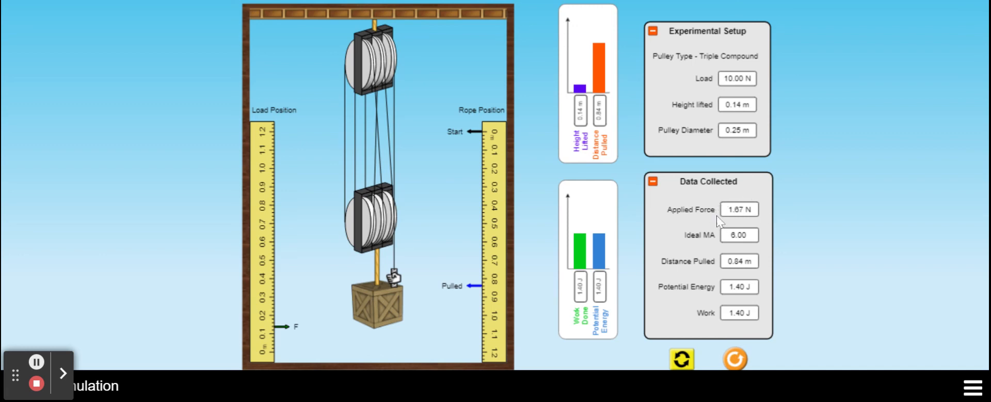
mouse_move(762, 208)
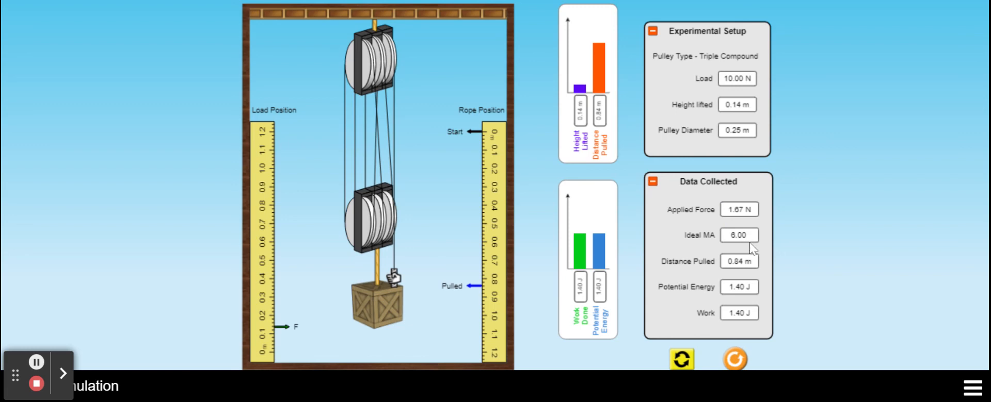
mouse_move(765, 270)
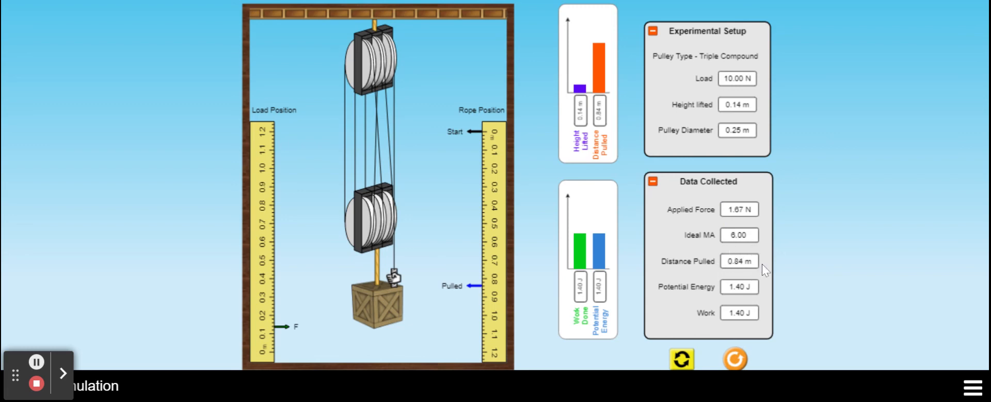
mouse_move(744, 289)
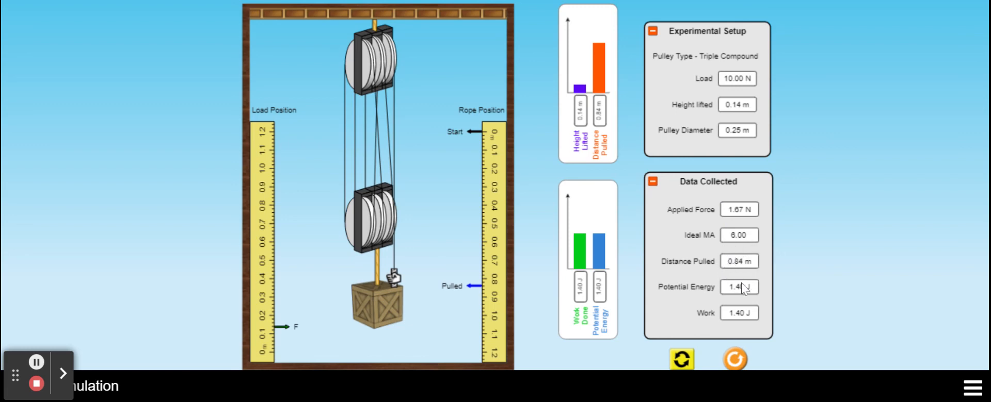
mouse_move(769, 283)
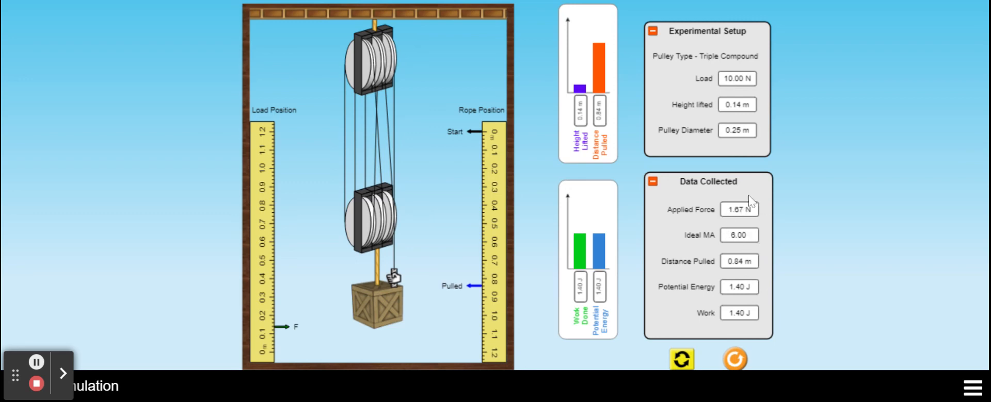
mouse_move(753, 215)
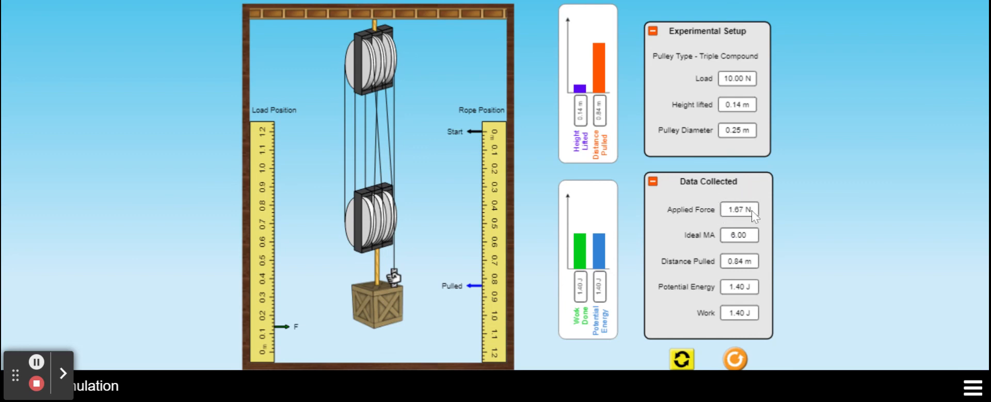
mouse_move(758, 232)
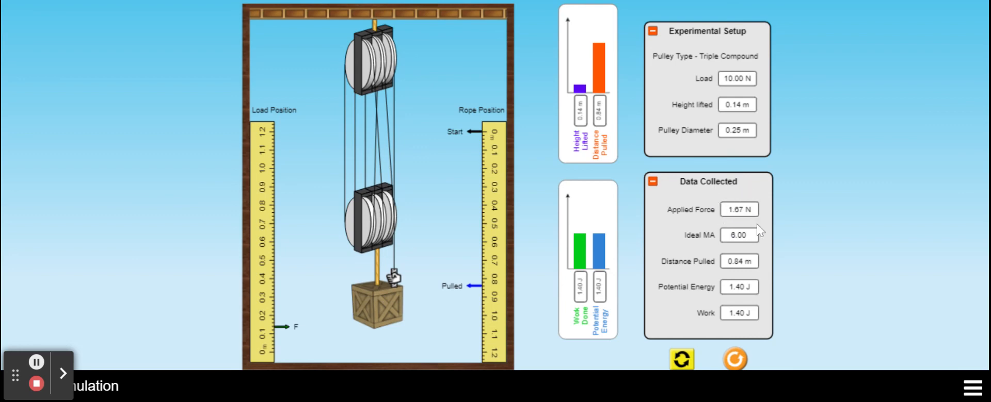